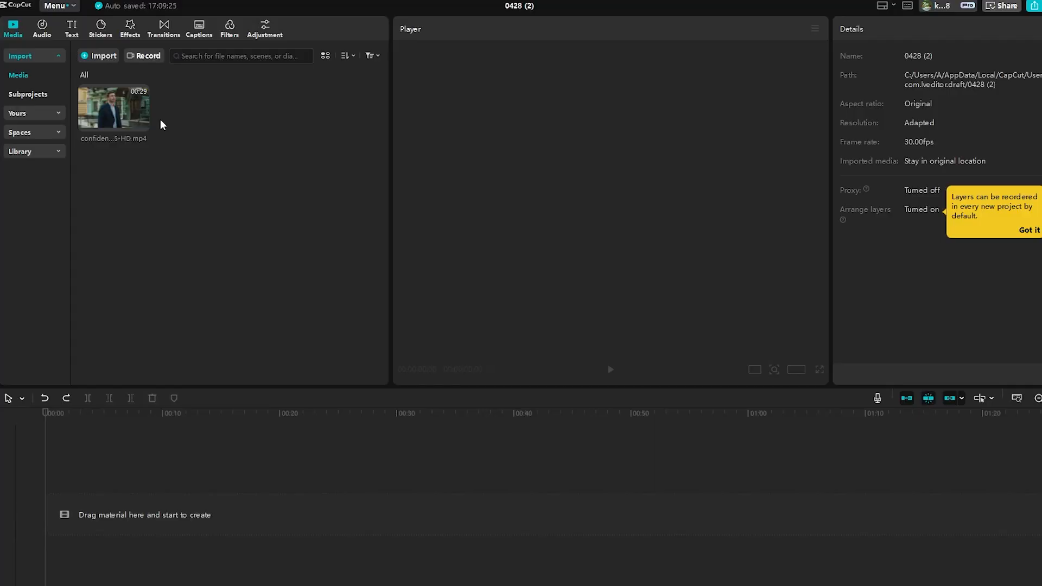
- Place the businessman street clip from the Media panel onto the timeline
drag(113, 108, 272, 515)
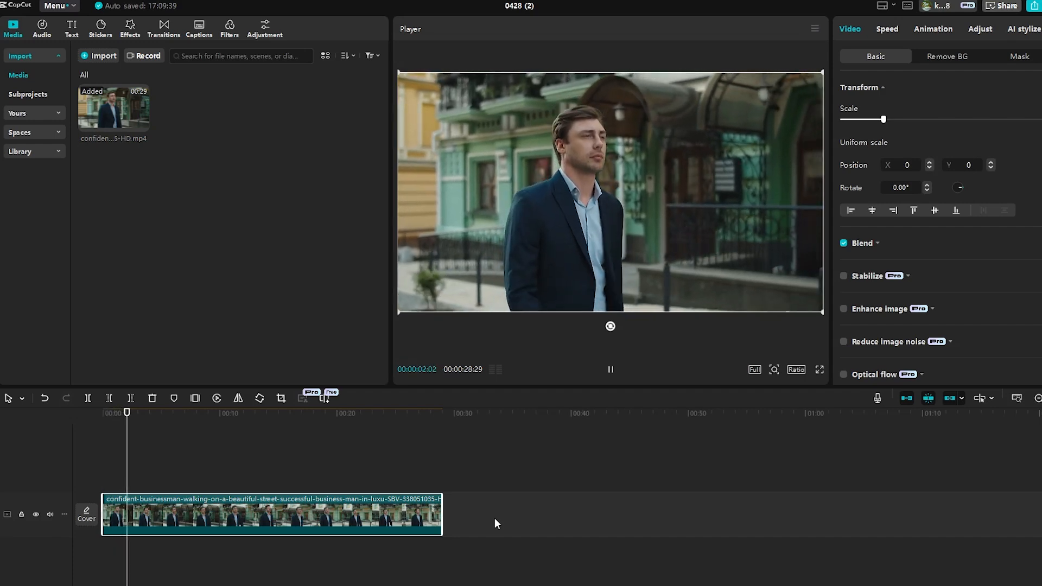
click(264, 28)
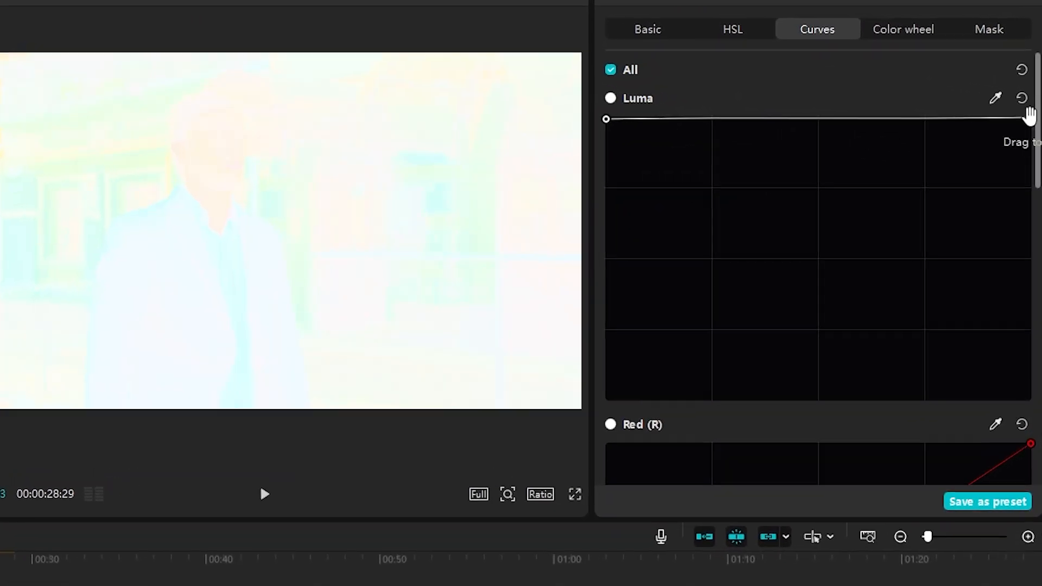
- Reverse the Luma, Red, Green and Blue curves into descending lines, making the footage a colour negative
drag(1003, 118, 1007, 464)
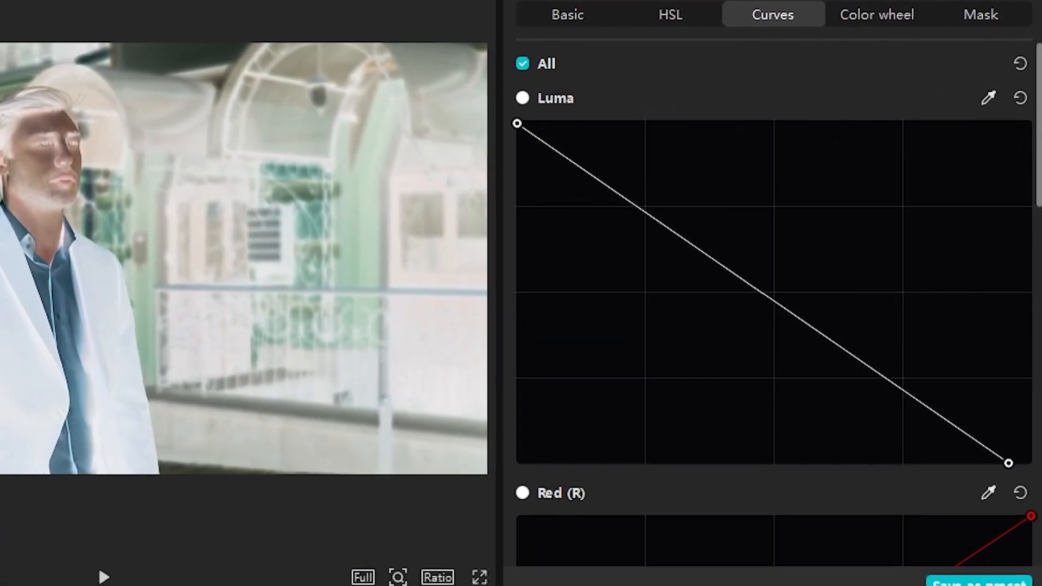
scroll(down, 3)
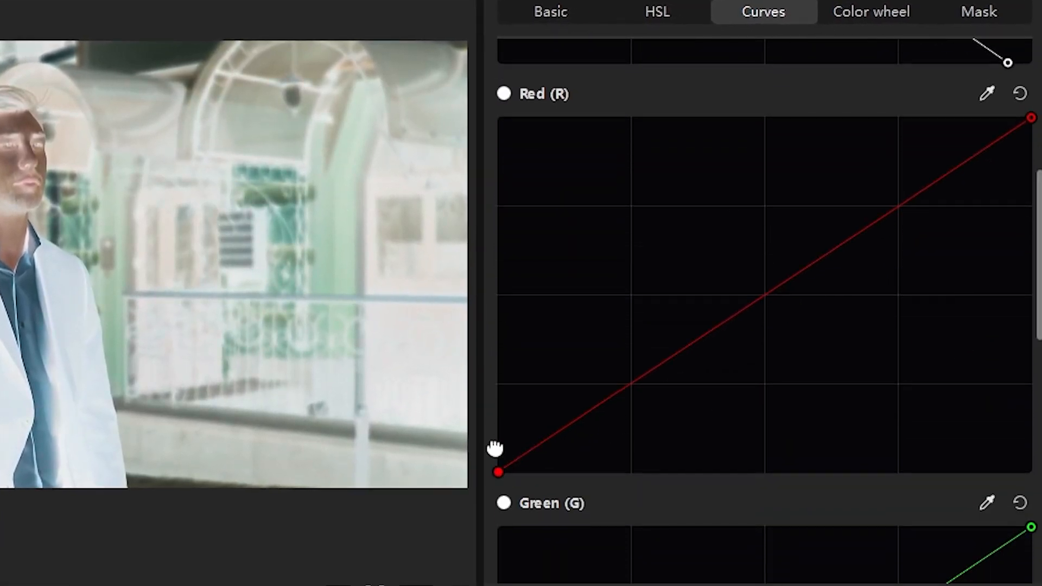
drag(498, 472, 498, 126)
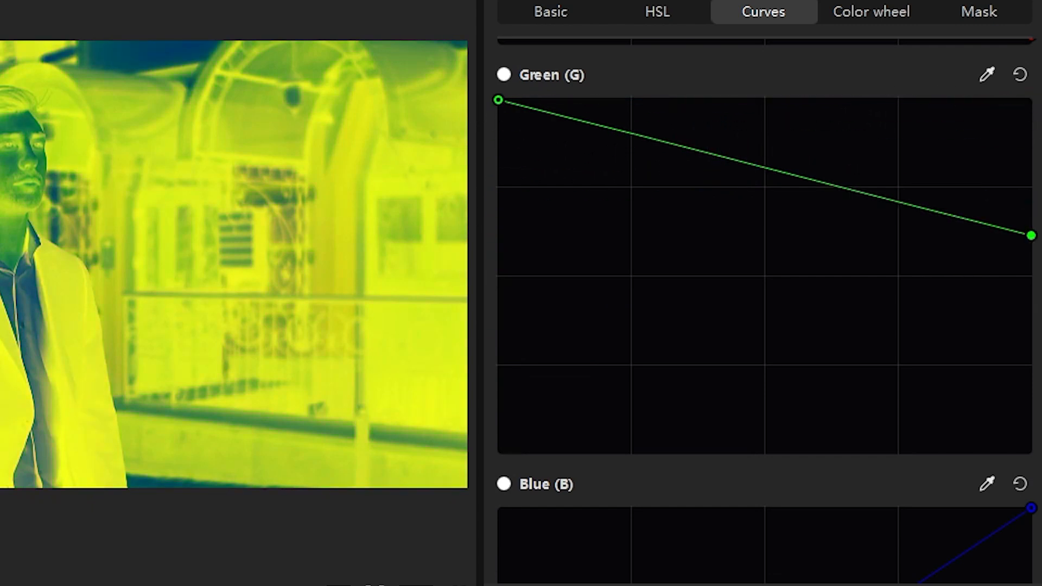
drag(1029, 235, 1029, 444)
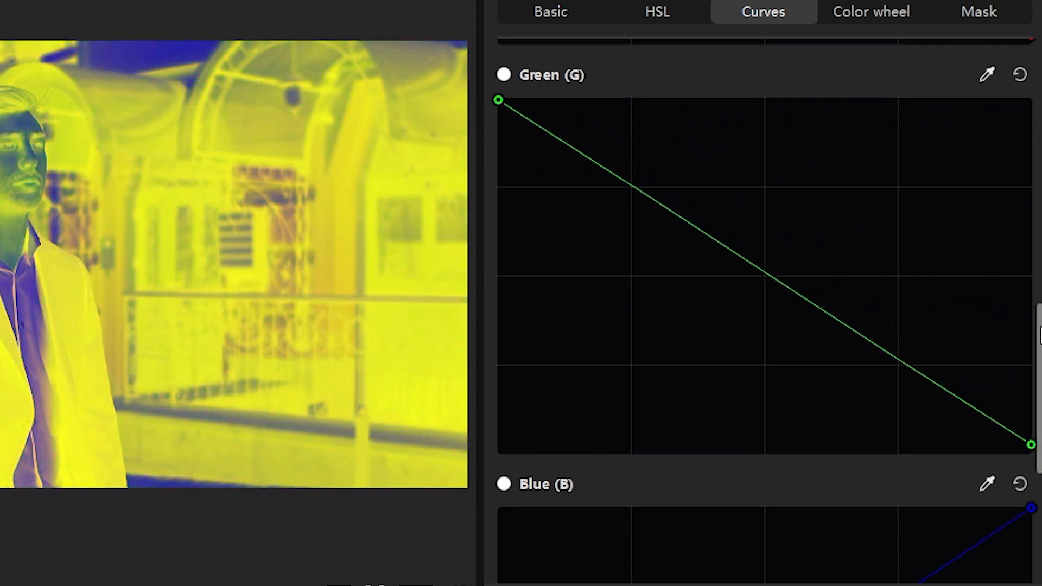
scroll(down, 3)
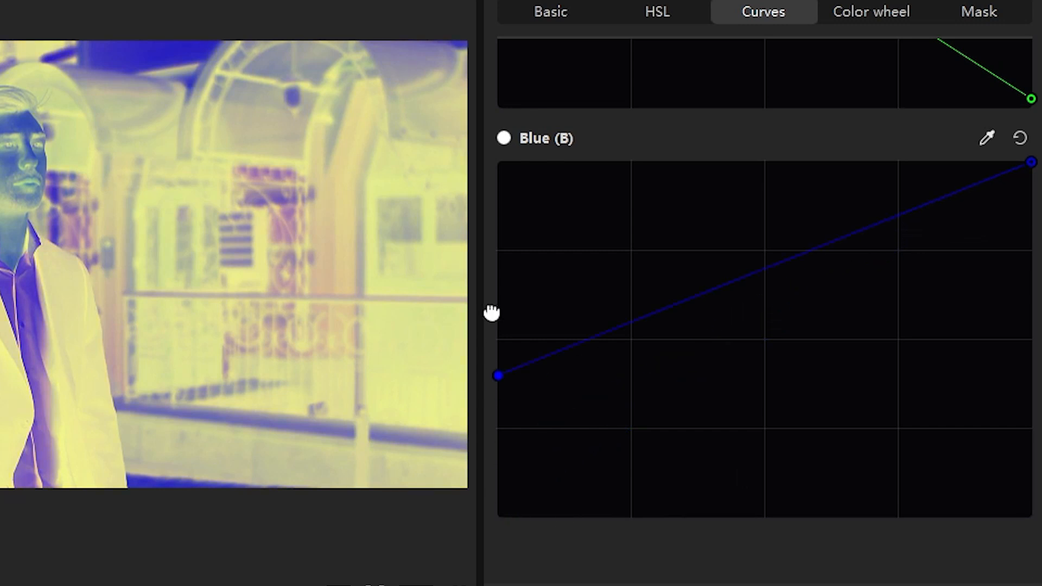
drag(497, 376, 497, 166)
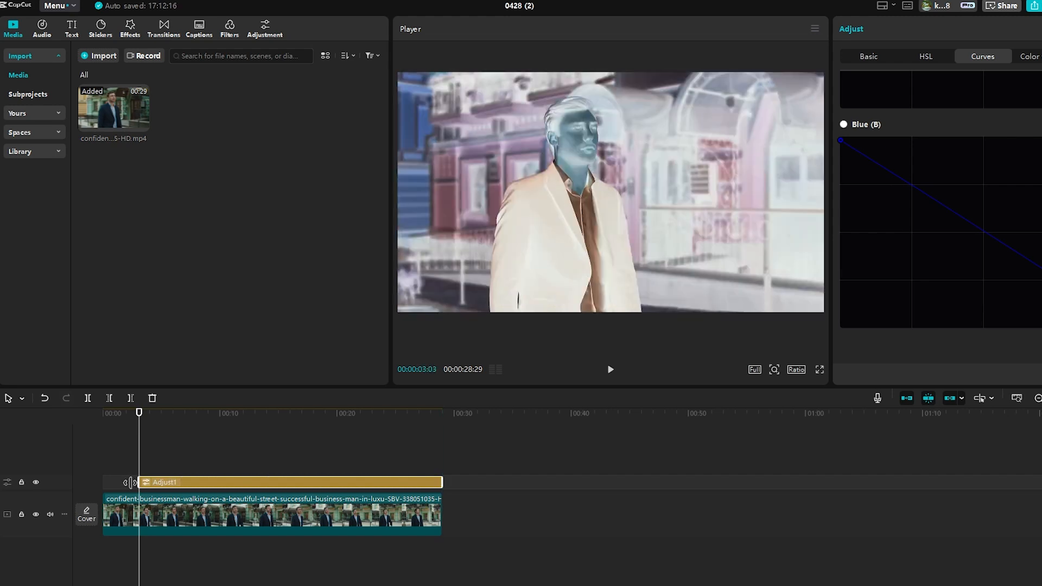
- Import negative video 0428 (2) above the original with Color burn blending at lowered opacity
click(130, 28)
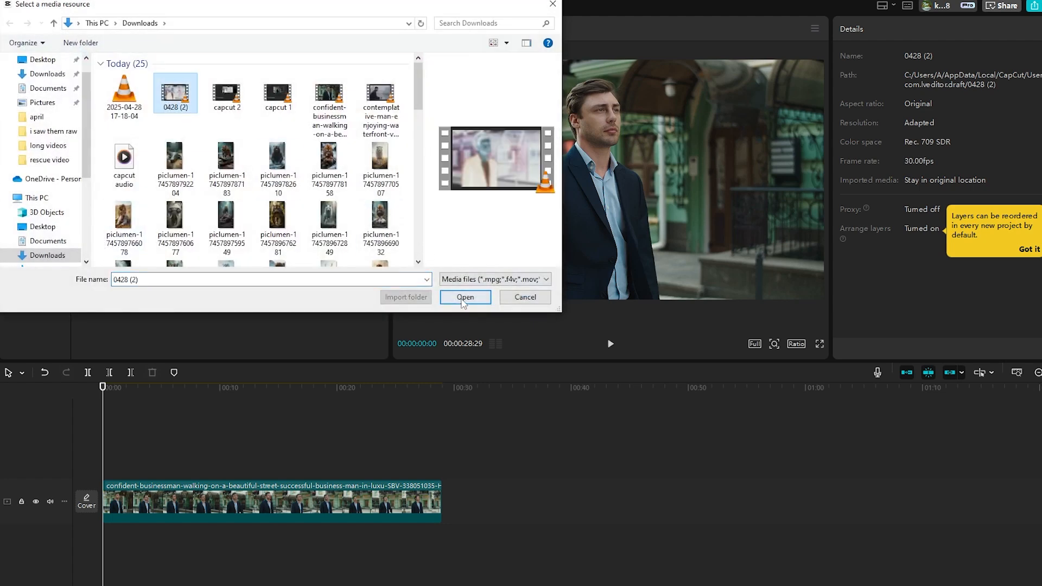
click(465, 297)
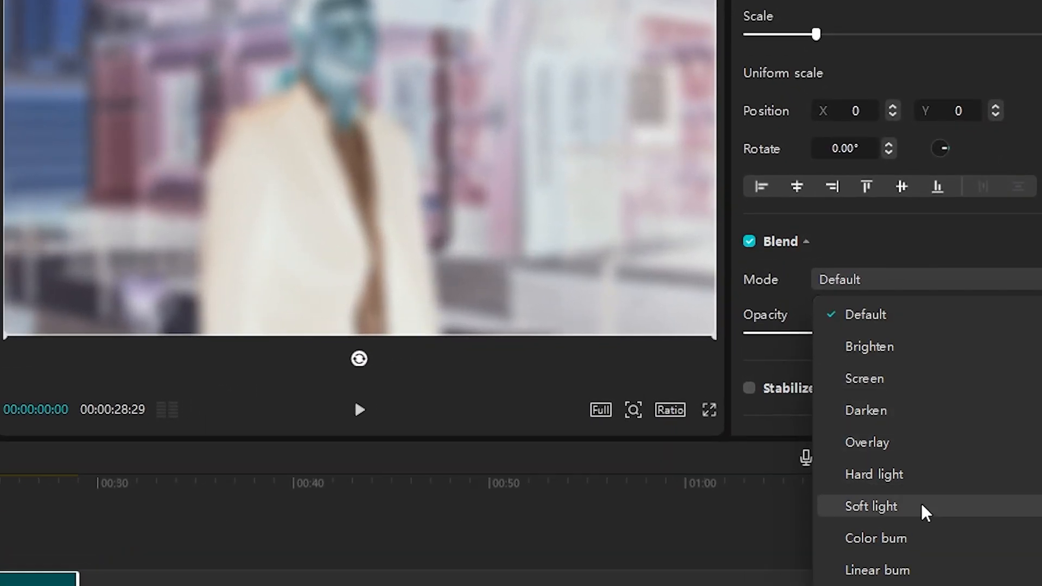
click(875, 537)
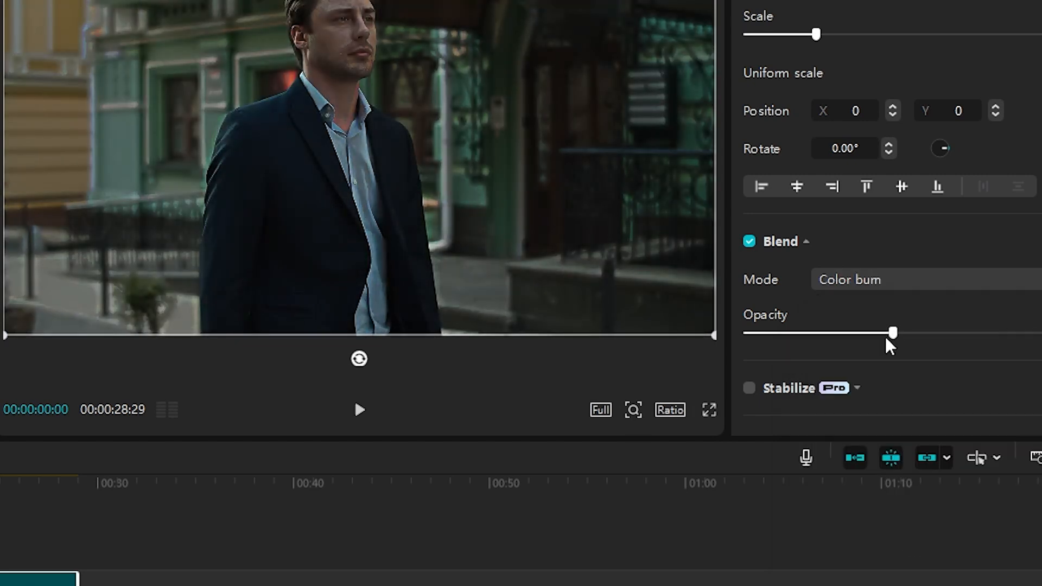
drag(892, 331, 852, 332)
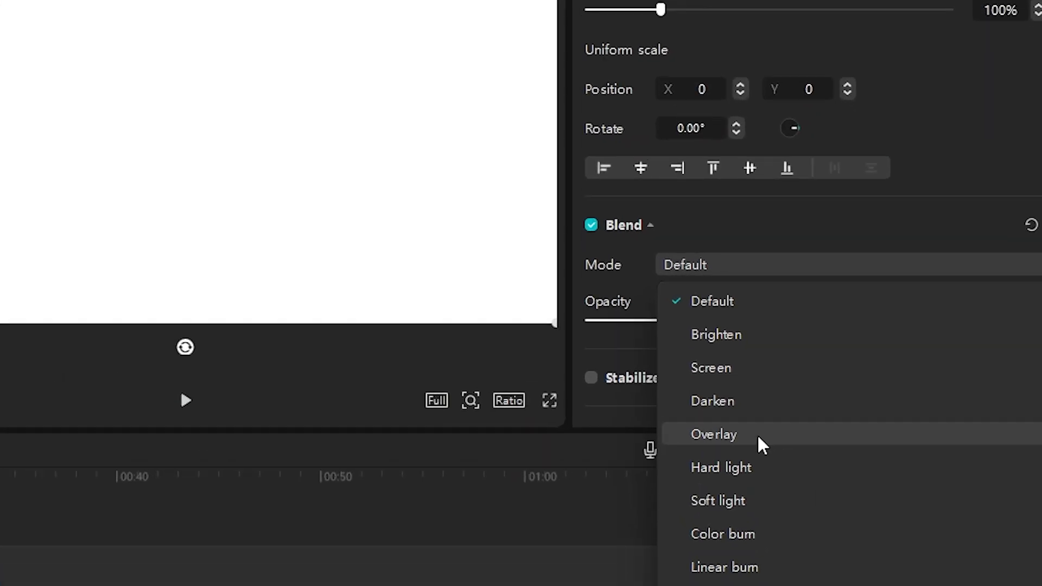
- Blend the white layer as Overlay and set its opacity to 88%
click(713, 434)
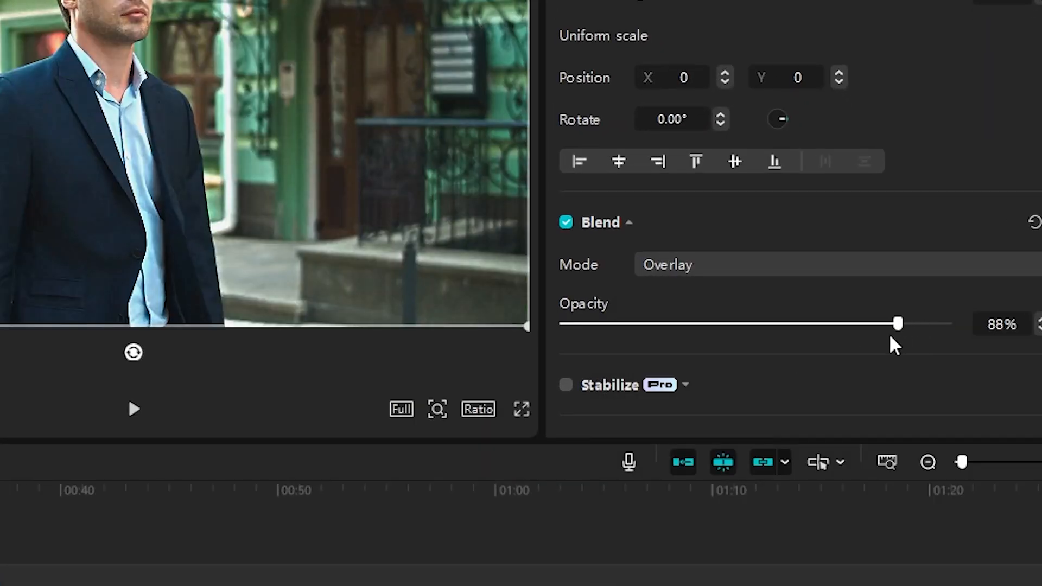
drag(897, 323, 872, 323)
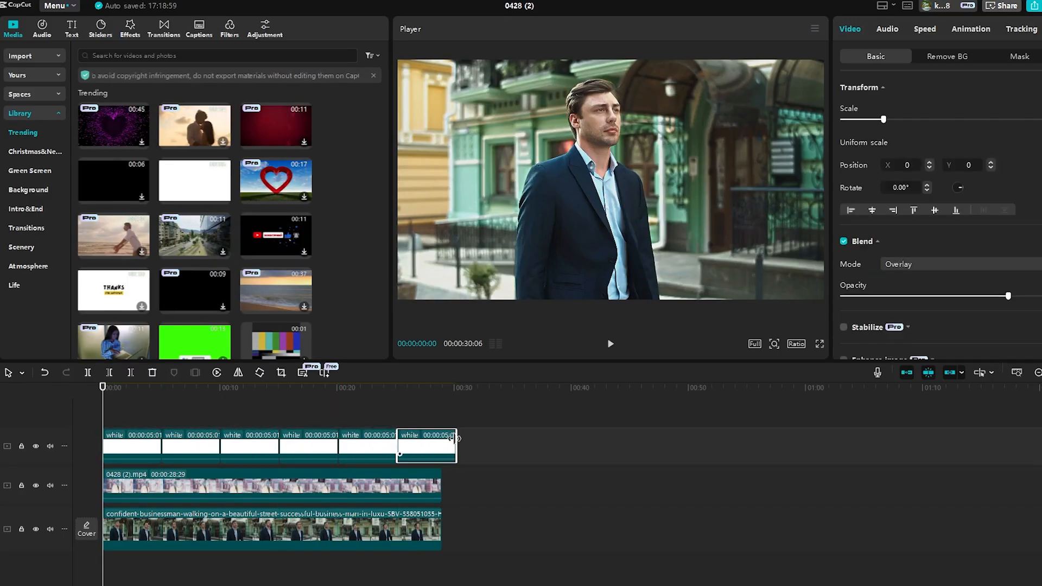
- Add an adjustment layer with saturation 11, contrast 10, highlights 10, shadows -8 and sharpen 7
click(264, 26)
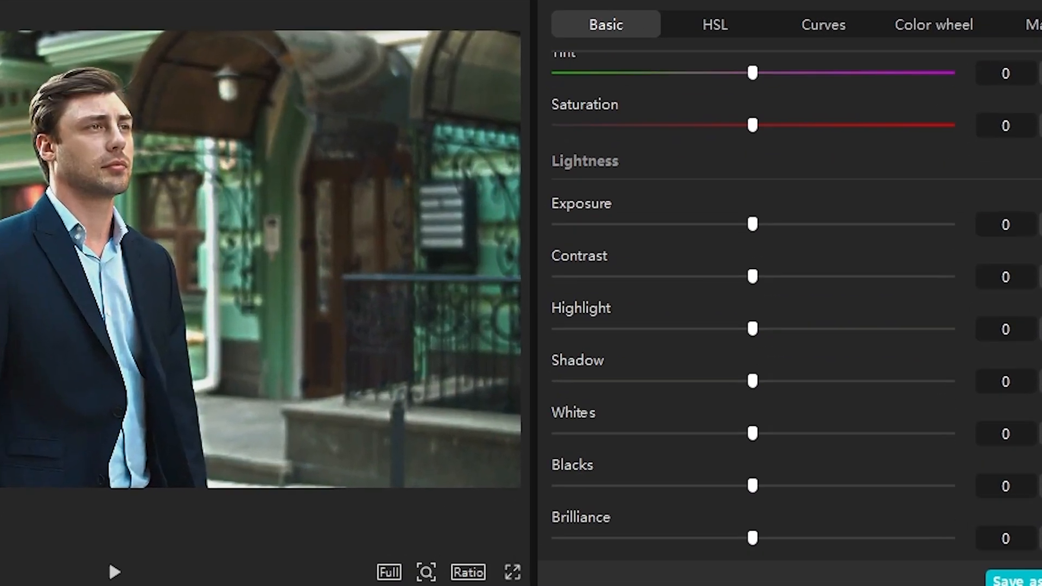
drag(752, 277, 764, 267)
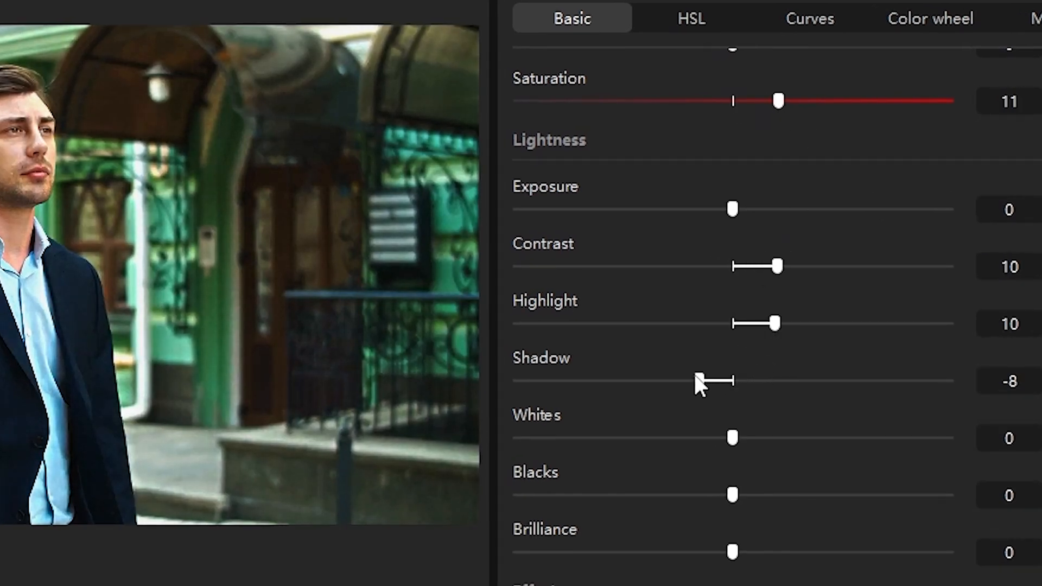
scroll(down, 3)
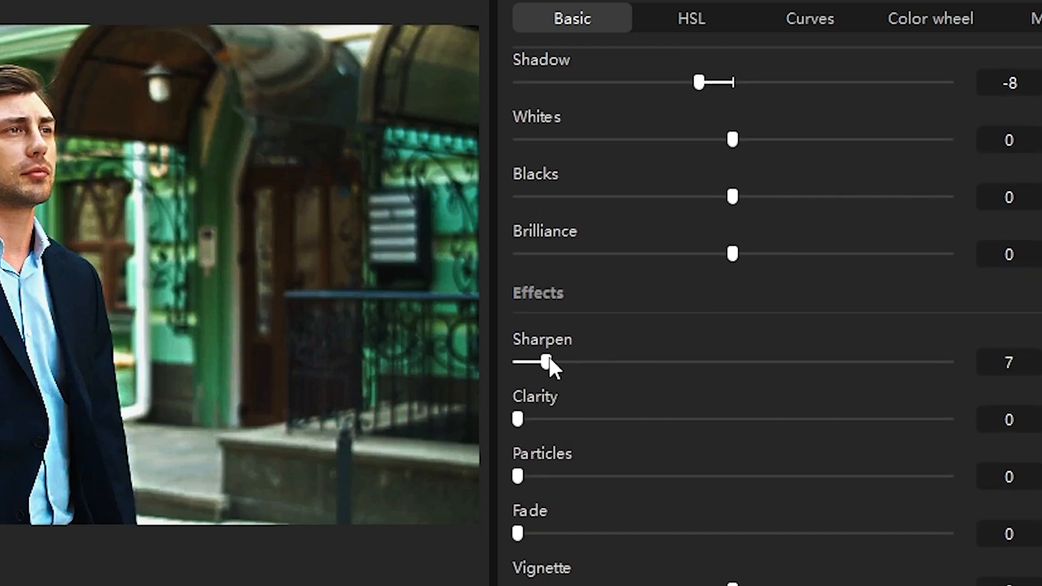
click(691, 18)
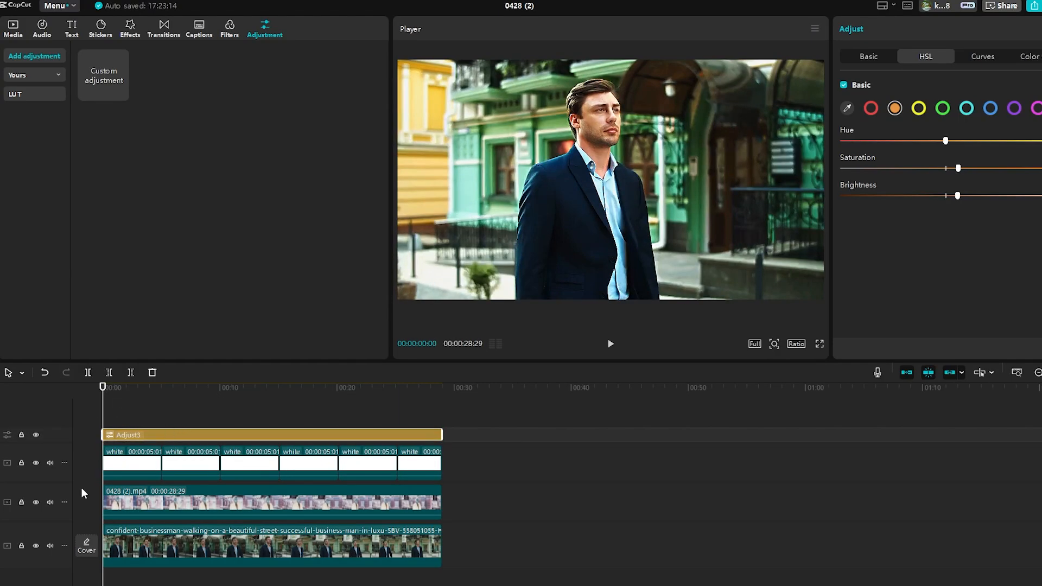
click(609, 343)
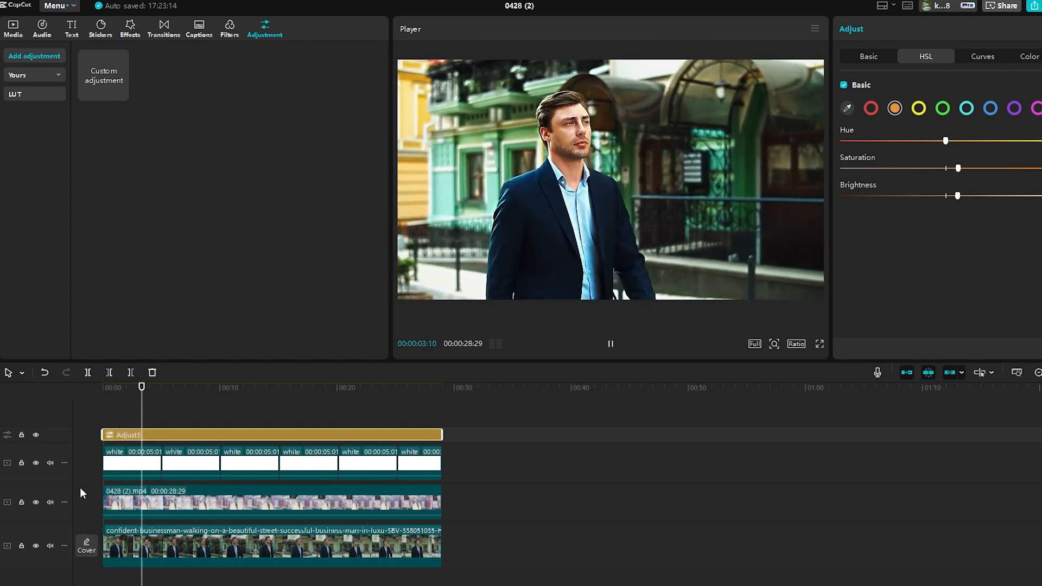